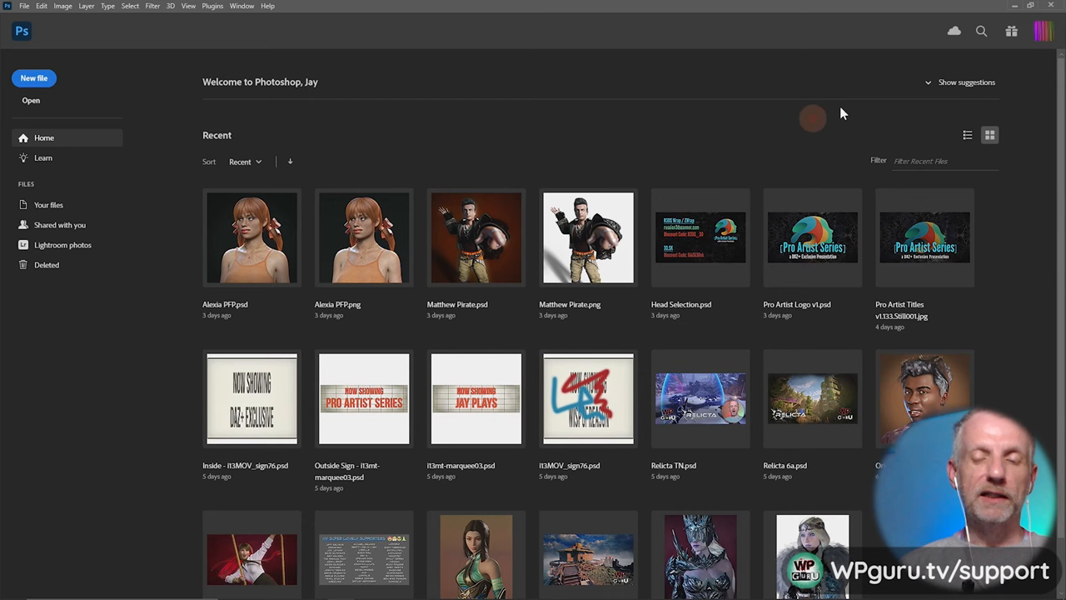
Step: Open the Alexia PFP.psd portrait from Photoshop's recent files
double_click(252, 237)
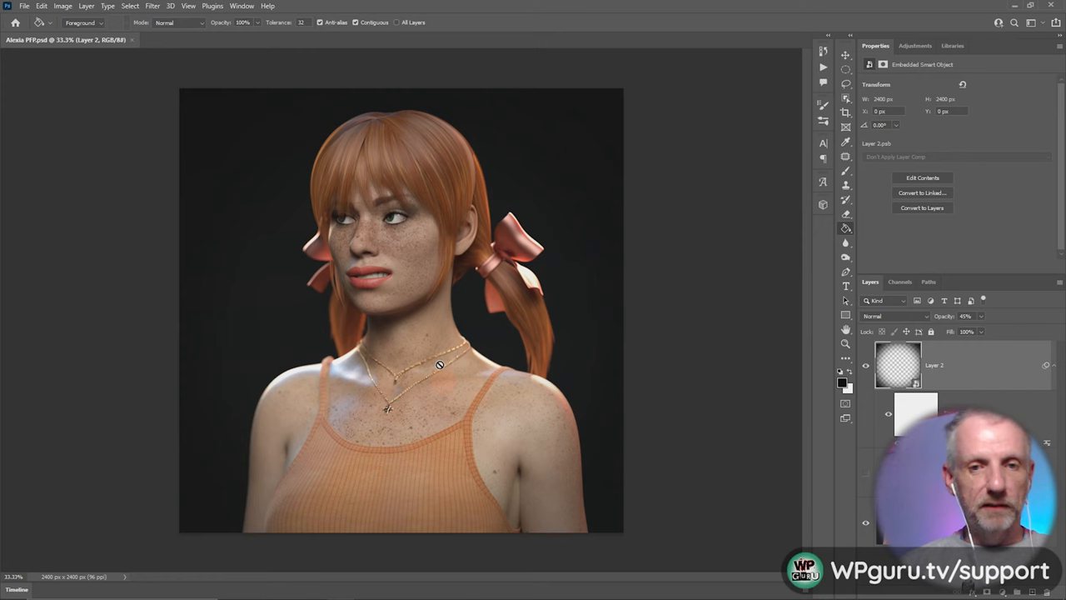
mouse_move(587, 262)
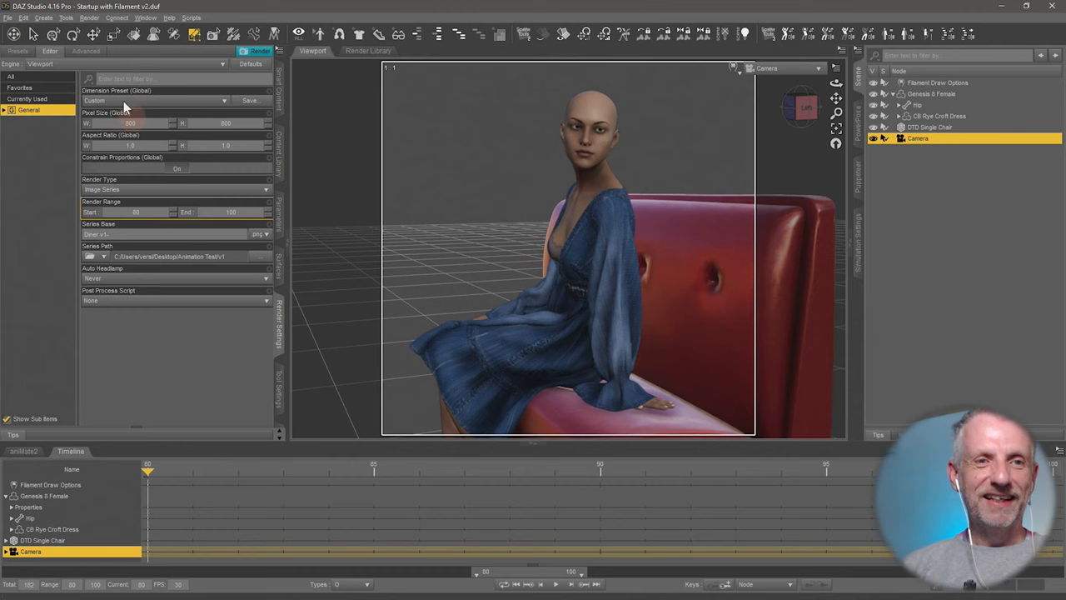
Step: Load the Alexia PFP.duf scene with the dForce Strappy Top on the figure
click(6, 17)
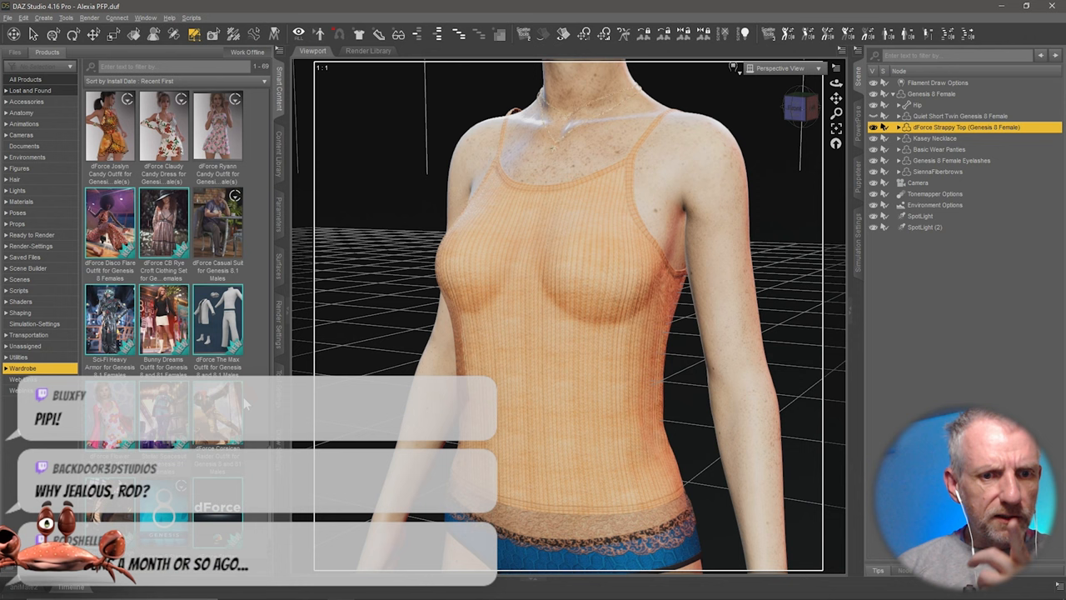
Step: Apply the Satin-like Black shader to the top and browse the set's Wardrobe items
scroll(down, 3)
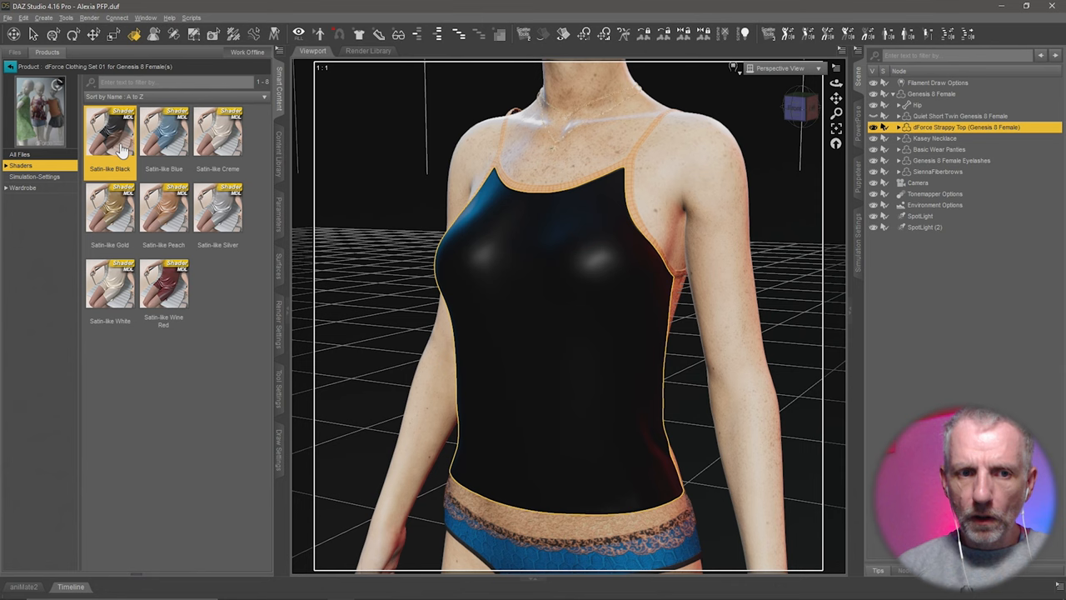
click(24, 187)
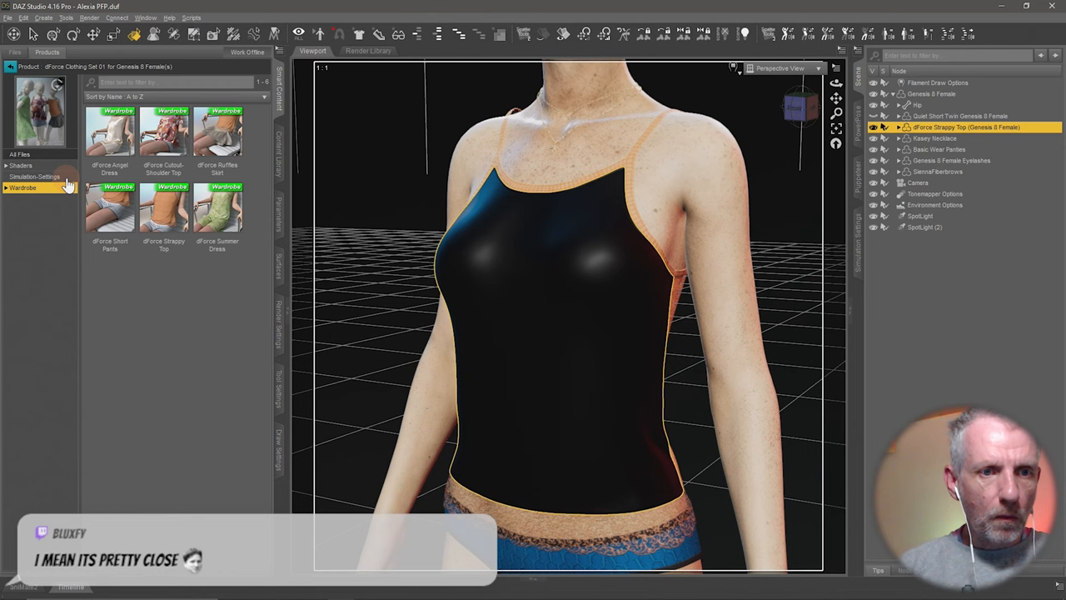
click(20, 165)
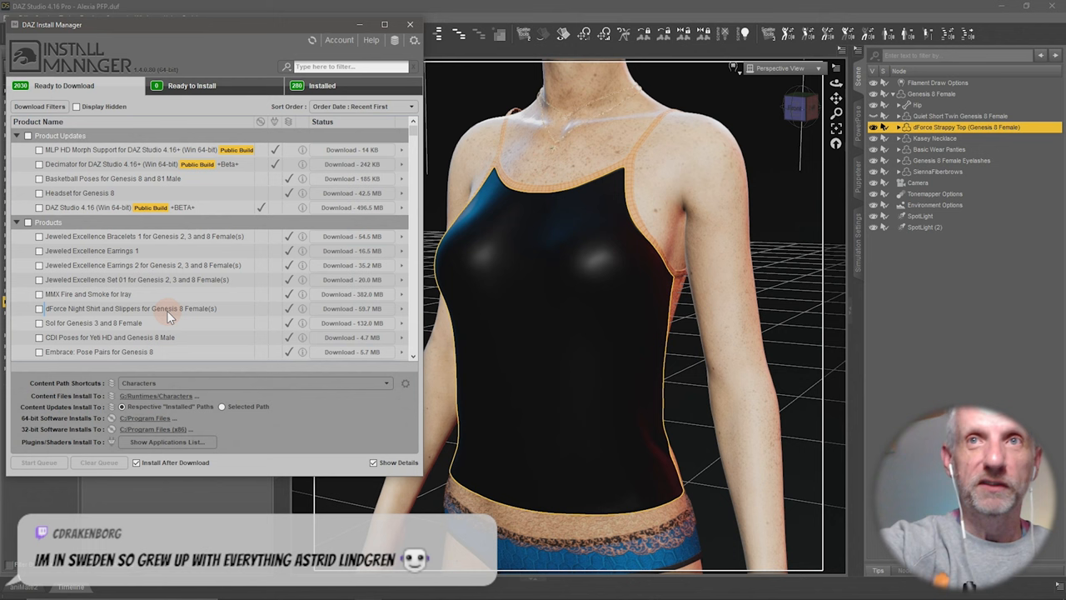
Step: Filter for 'shader' and start downloading FabTex Iray Shaders: Elite PS Patterns
text(shader)
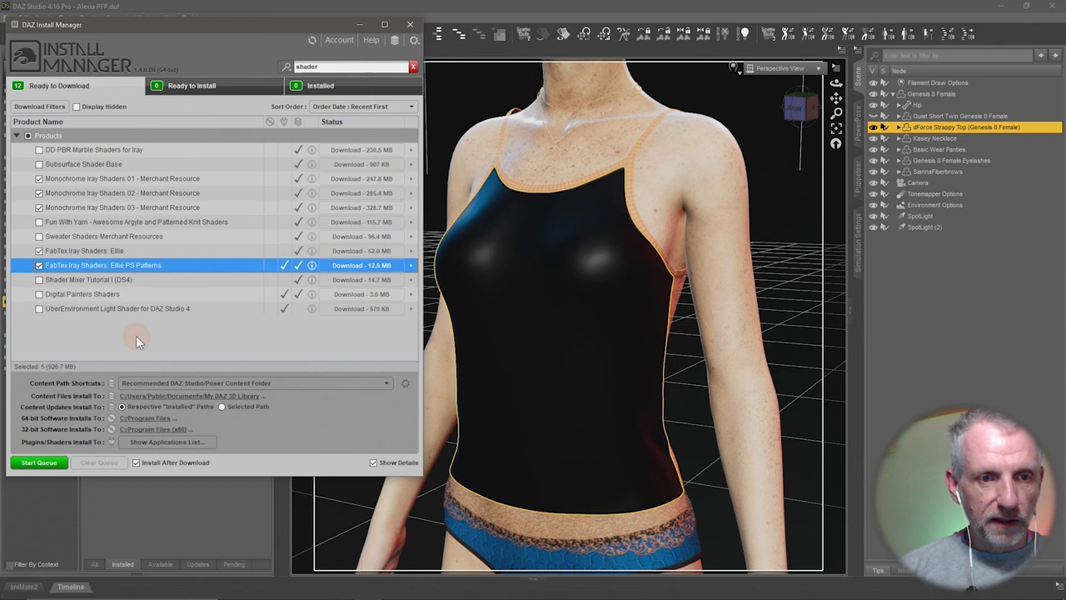
mouse_move(150, 303)
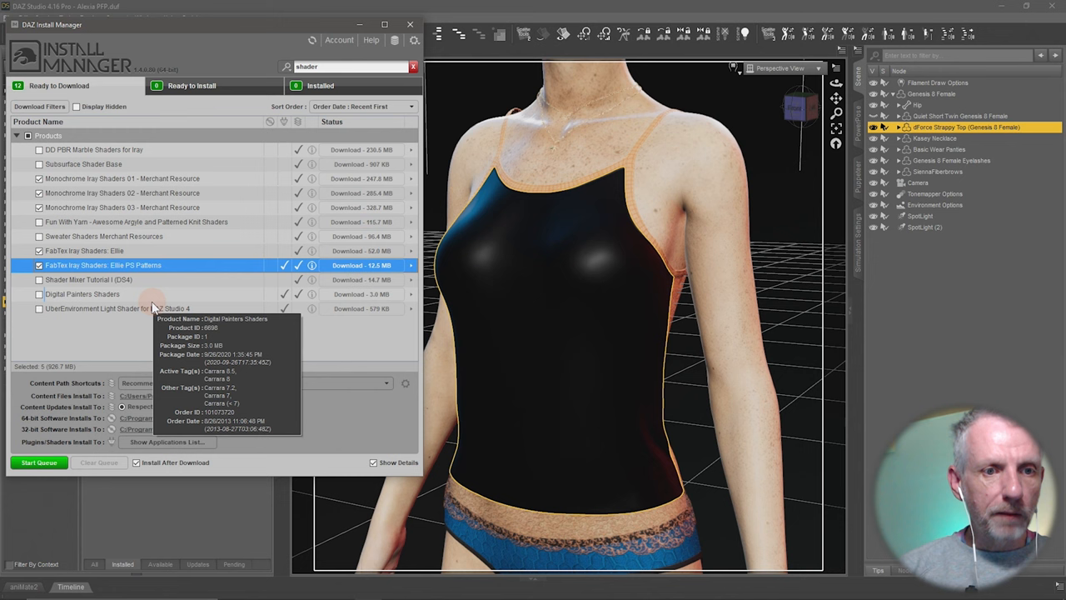
click(38, 463)
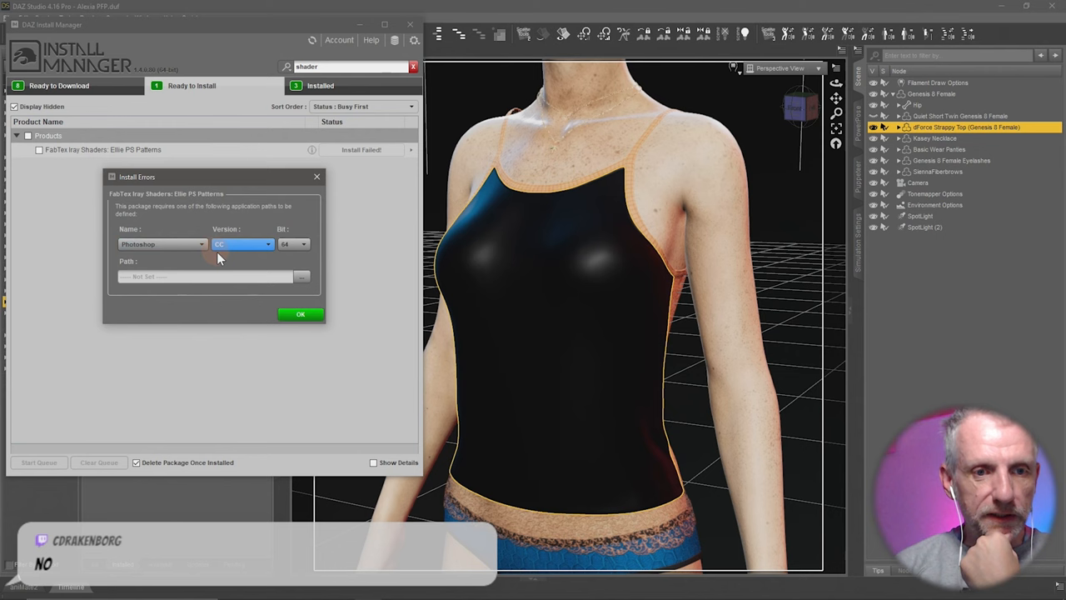
Step: Browse Program Files > Adobe subfolders for the Photoshop CC (64 bit) path
click(302, 276)
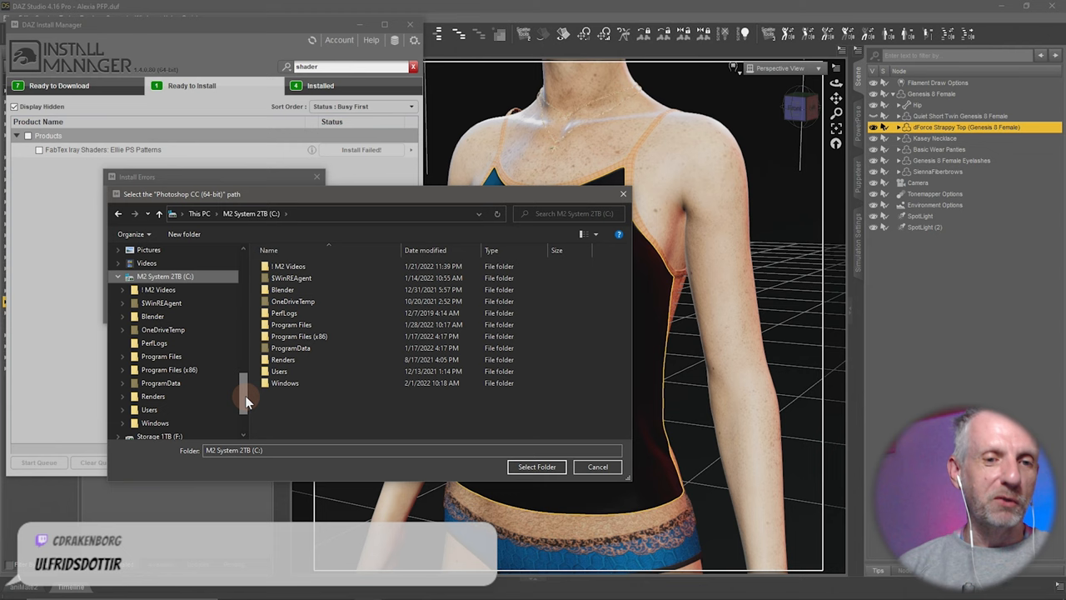
scroll(down, 3)
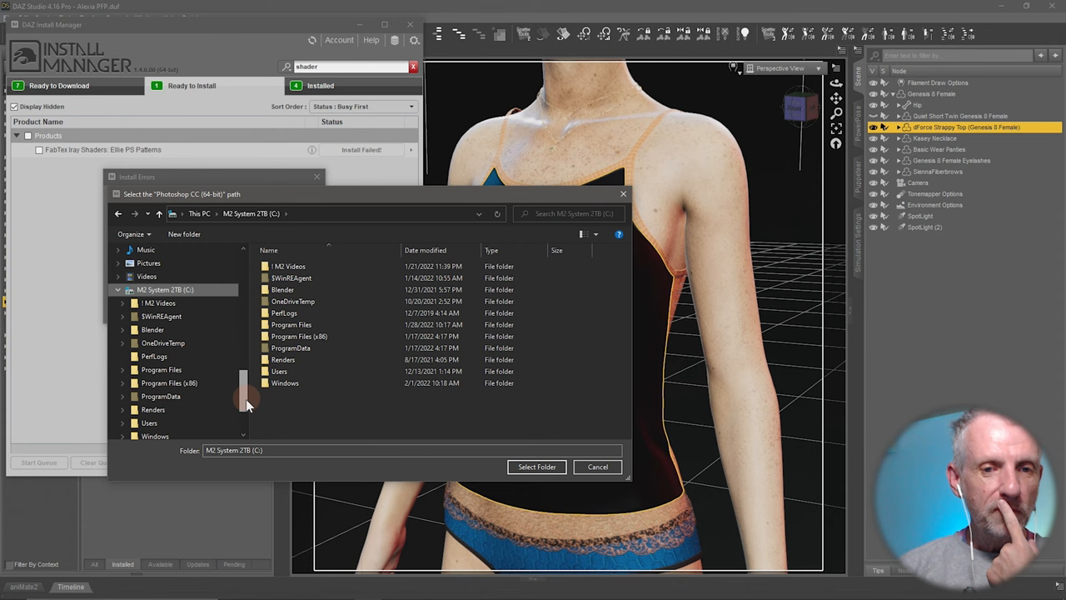
scroll(down, 3)
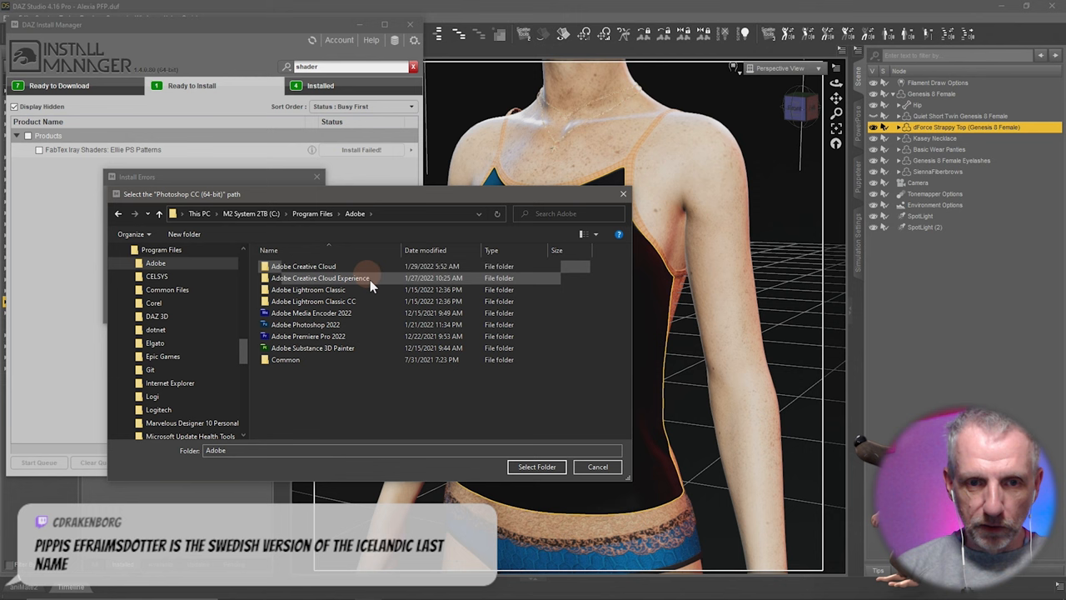
double_click(307, 336)
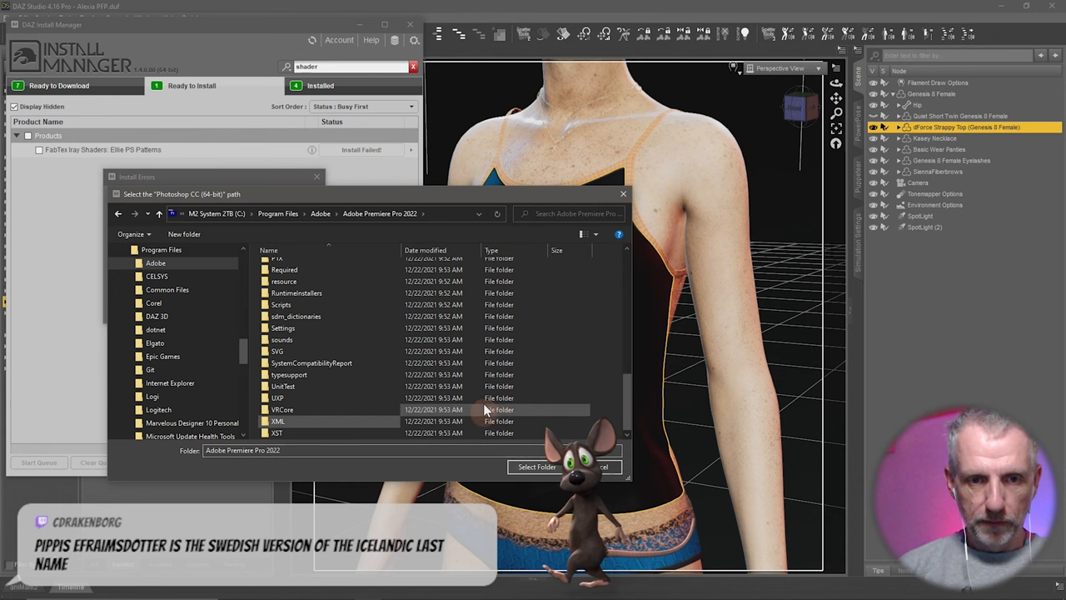
click(536, 467)
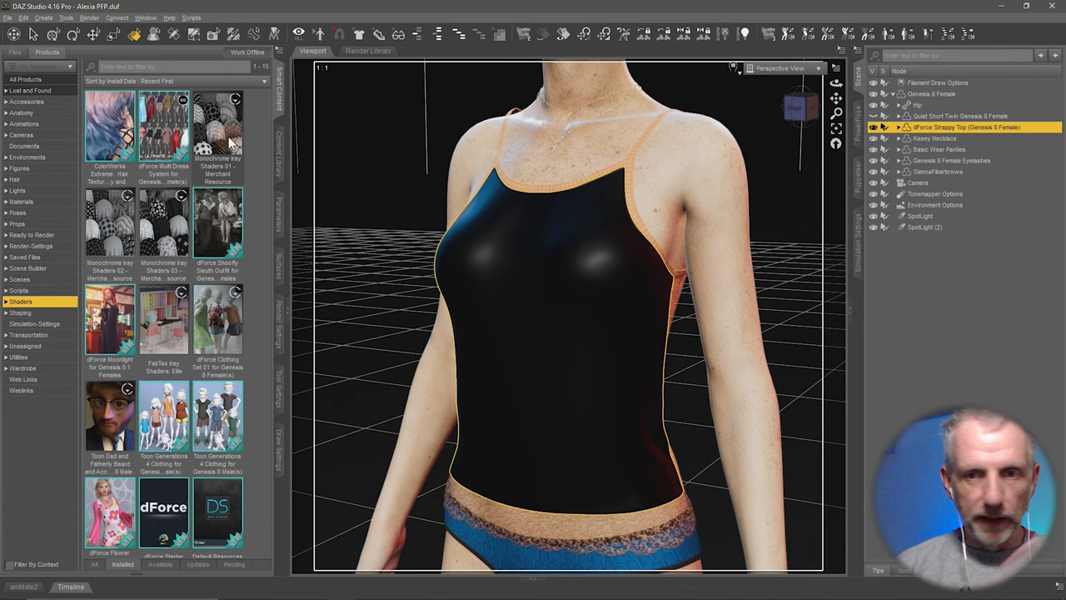
Step: Apply a Monochrome Key Shaders 01 lips/XOXO print to the strappy top
double_click(217, 125)
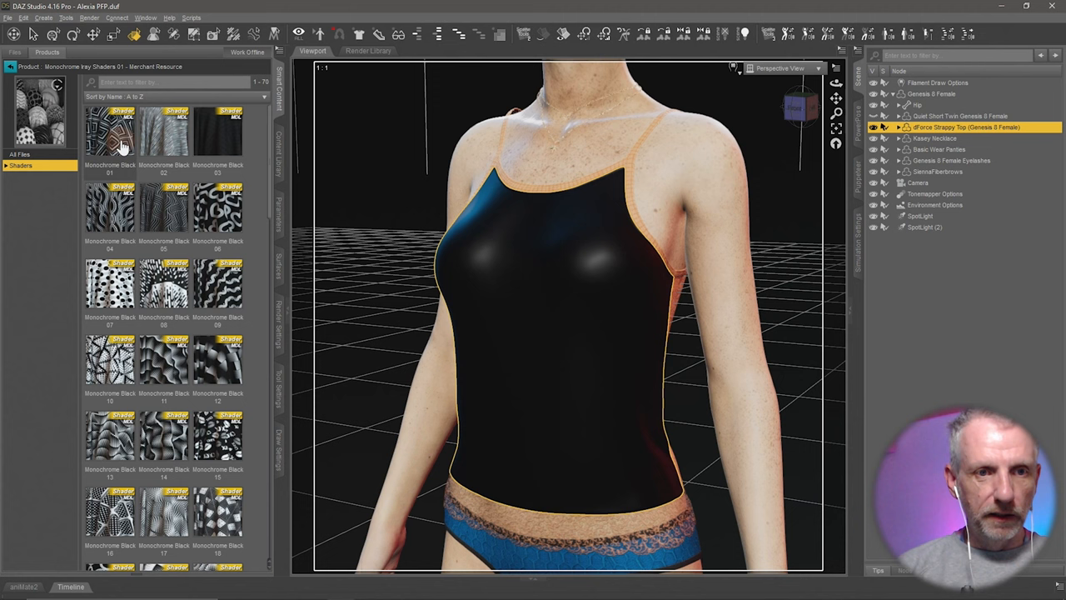
double_click(217, 208)
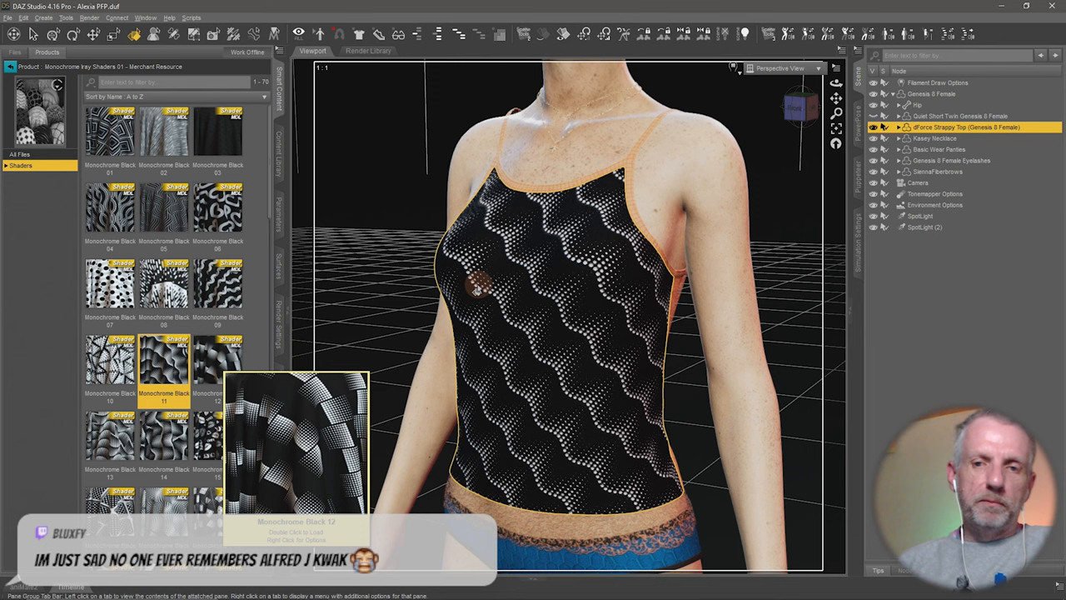
mouse_move(247, 375)
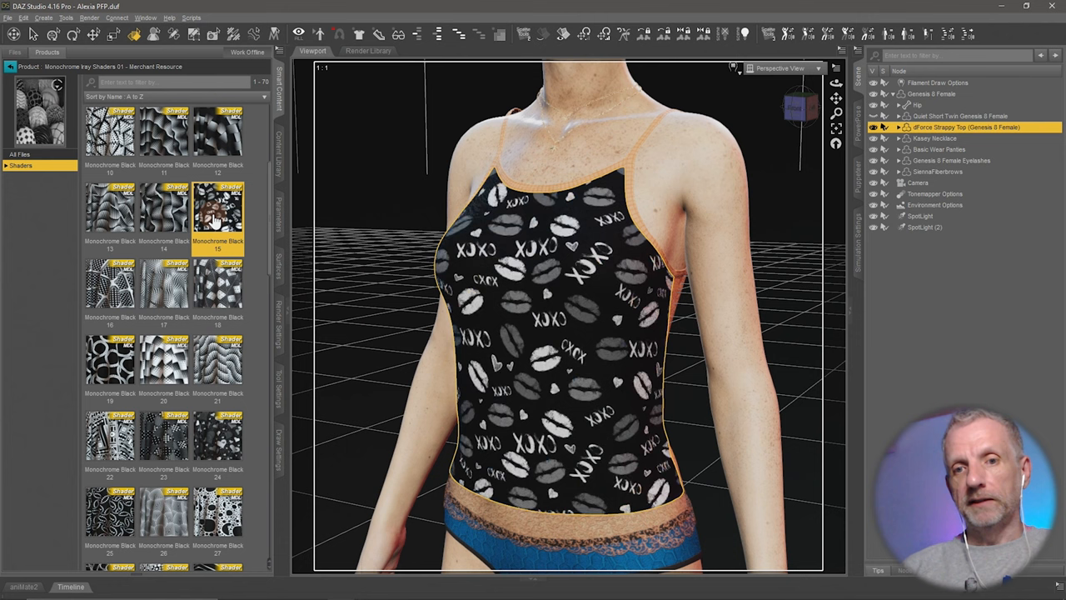
scroll(down, 3)
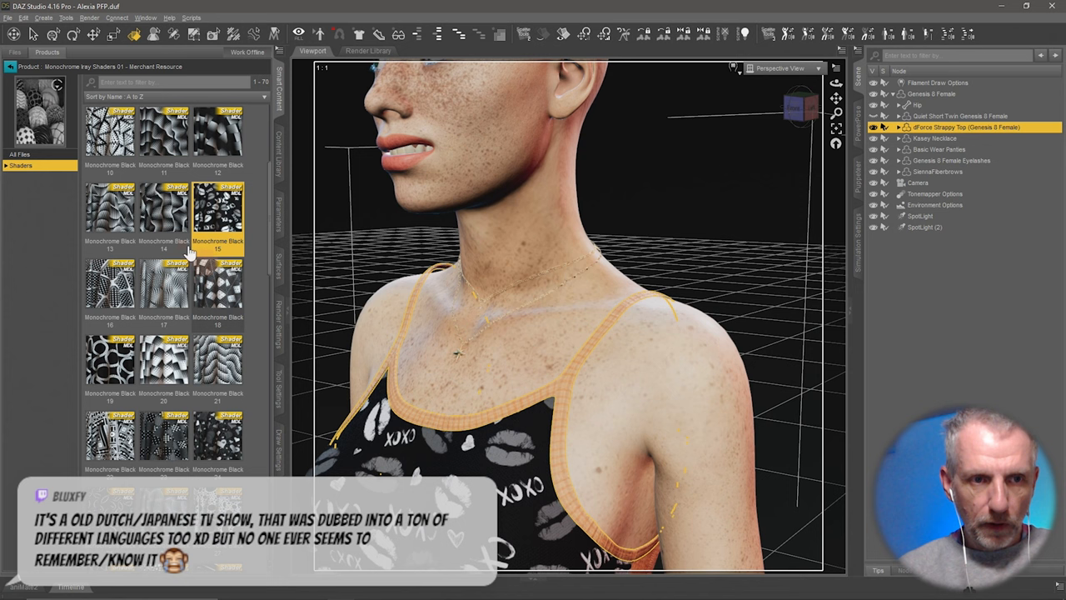
Step: Apply a separate dark monochrome shader to the top's straps and trim
double_click(216, 362)
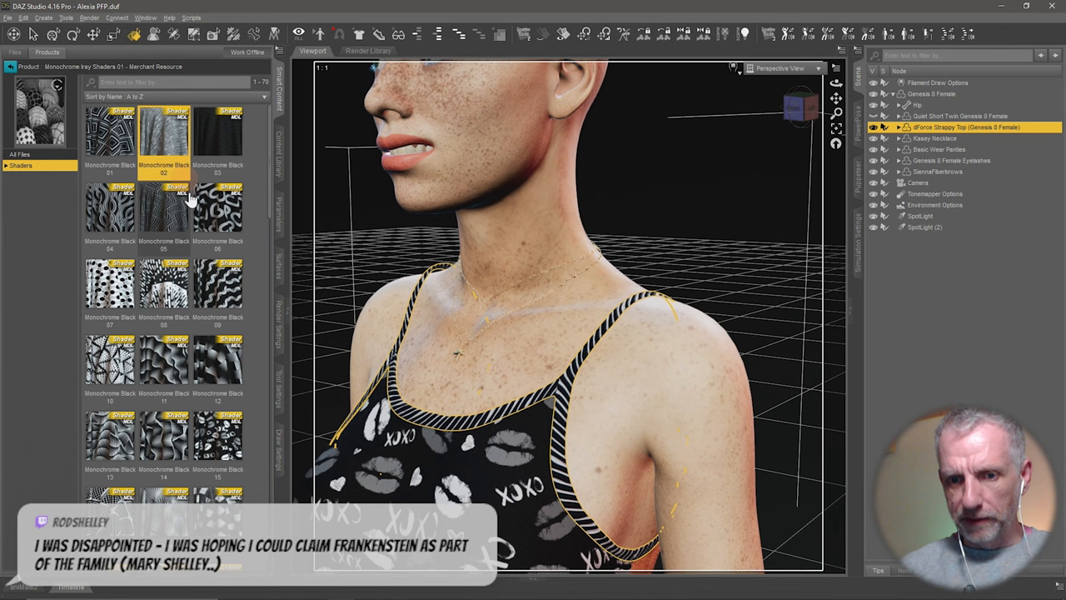
scroll(down, 3)
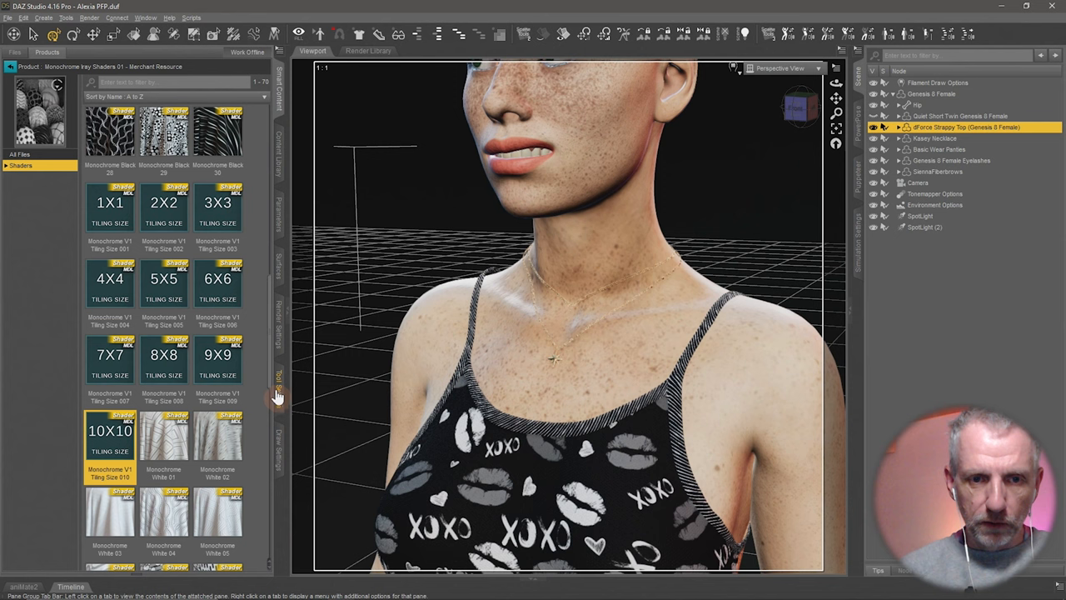
Step: Show the Tiling group of the top's surfaces with tile and offset settings
click(50, 52)
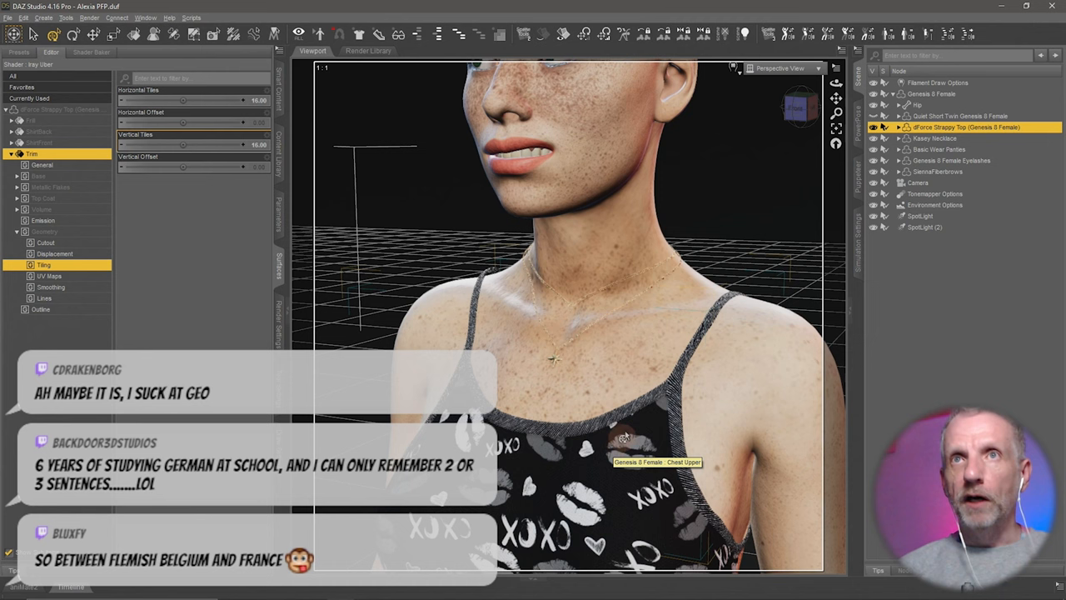
click(780, 67)
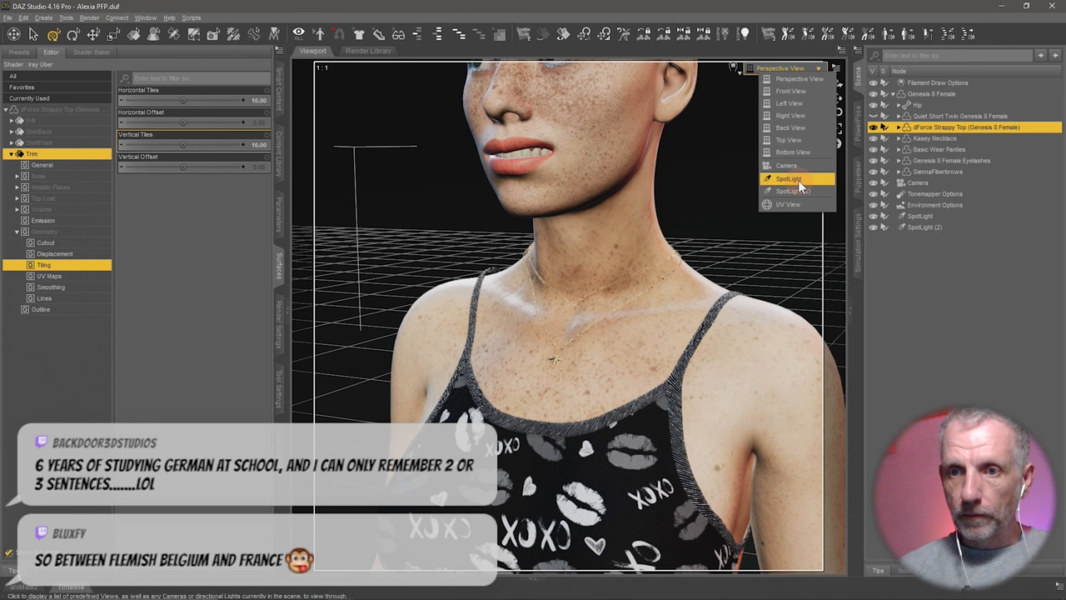
Step: Switch the viewport from Perspective View to another camera showing the face and pigtails
click(787, 165)
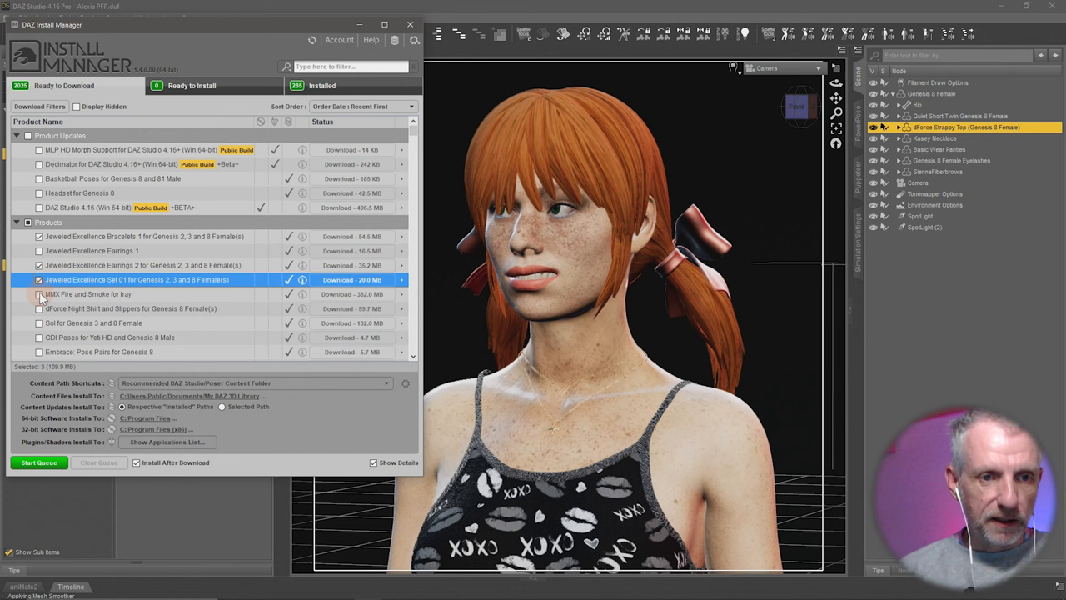
Step: Tick the Jeweled Excellence bracelets, earrings and set for download
click(38, 463)
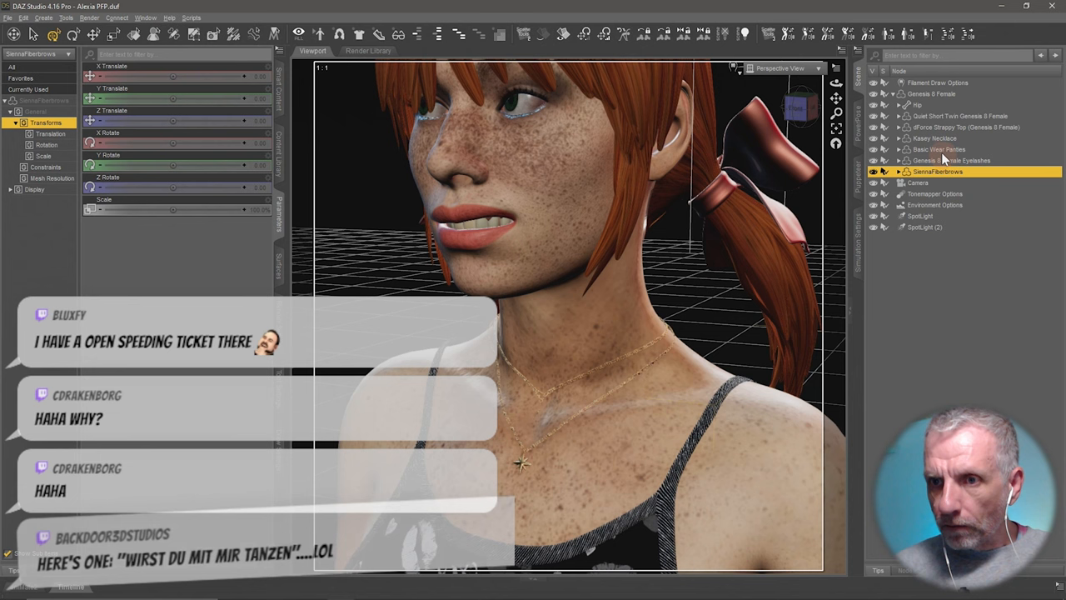
Step: Select the Genesis 8 Female figure so accessories load onto Alexia
click(931, 93)
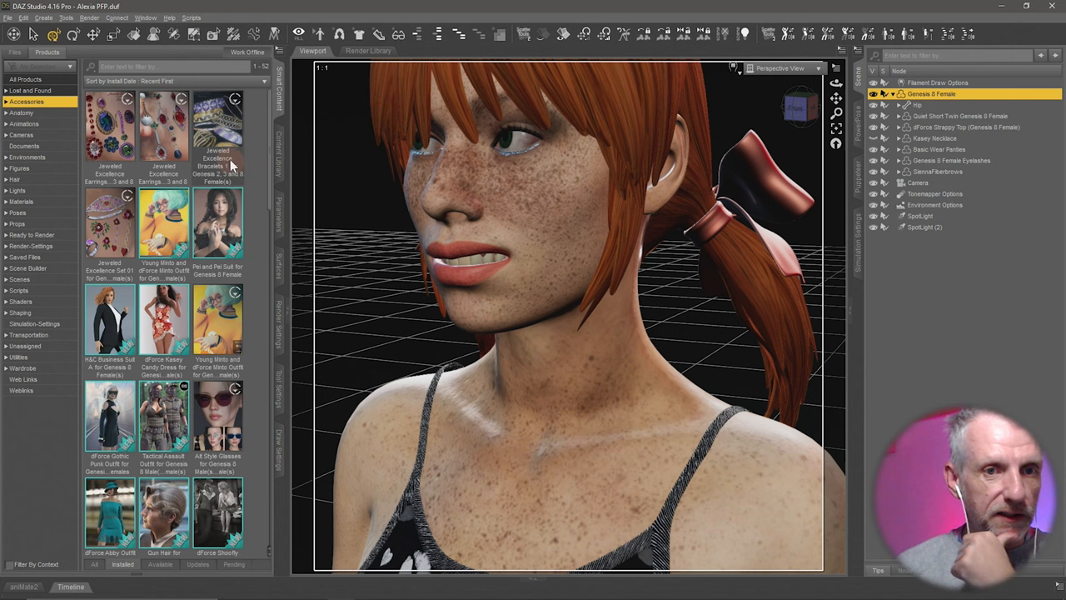
mouse_move(163, 125)
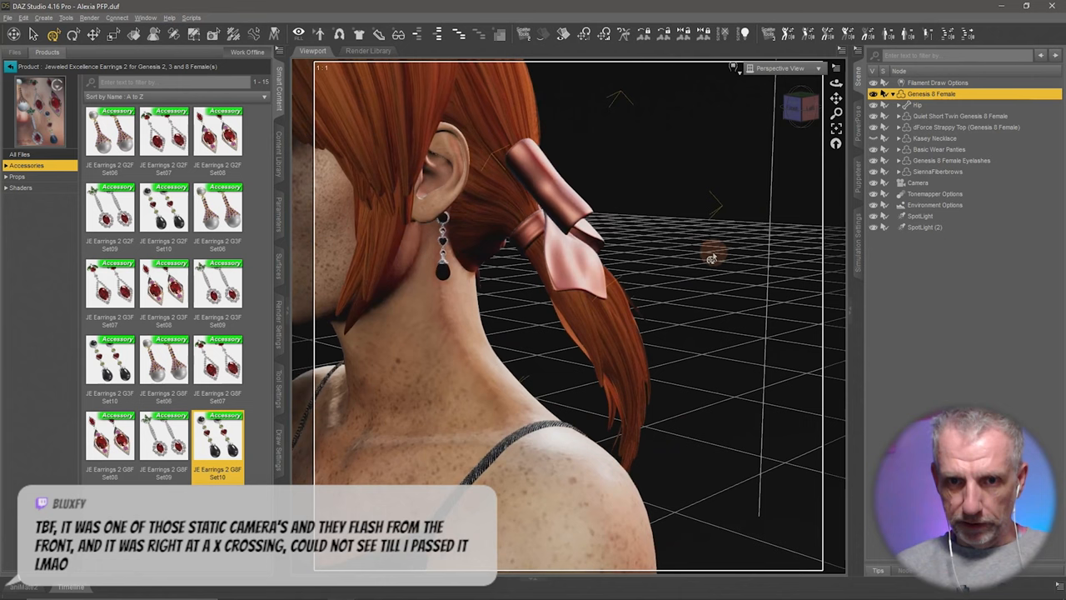
Step: Select the JE-Earring-10-Left G8F earring from the viewport context menu
right_click(600, 258)
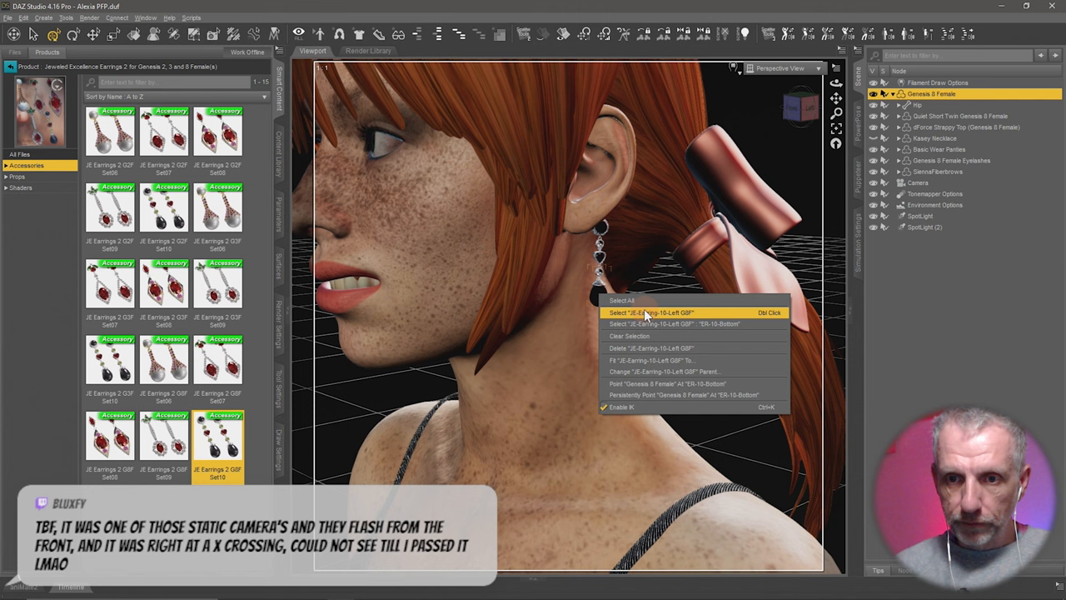
click(652, 311)
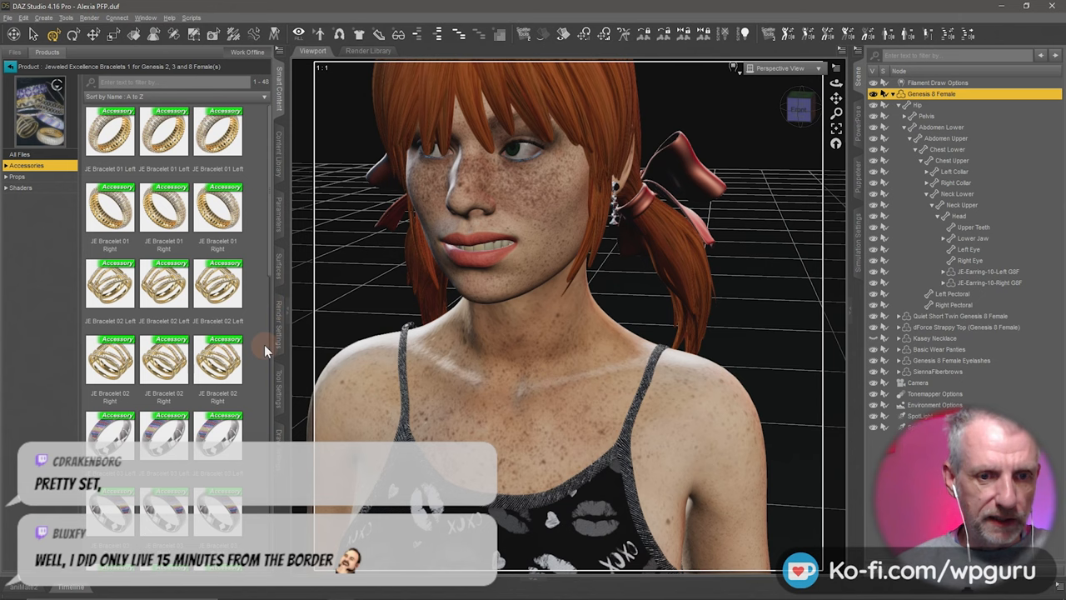
Step: Browse JE Excellence Set 01, then return to the full Accessories category list
click(17, 177)
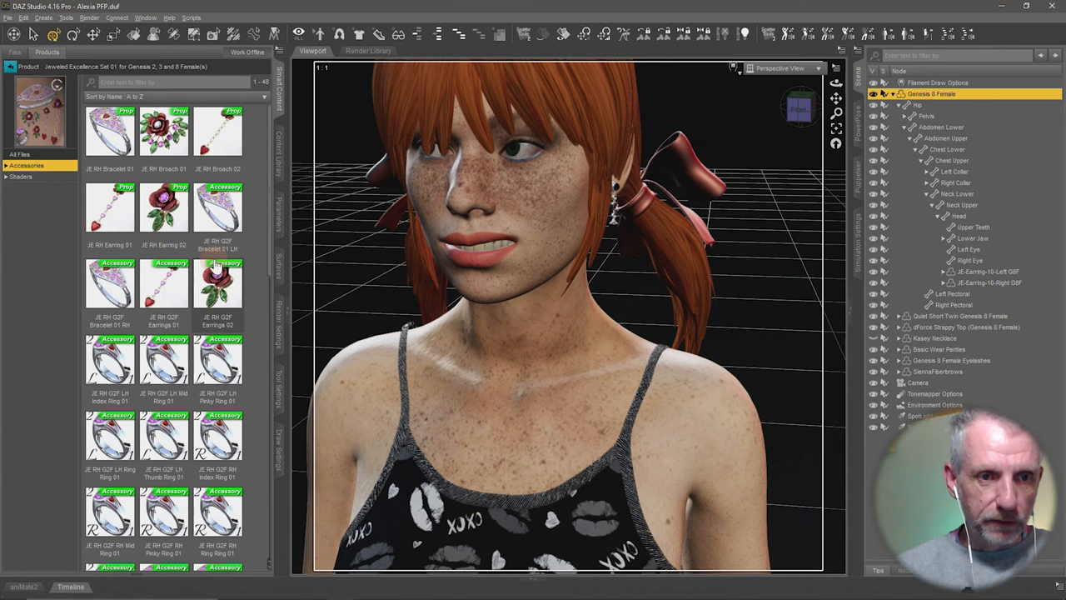
click(20, 177)
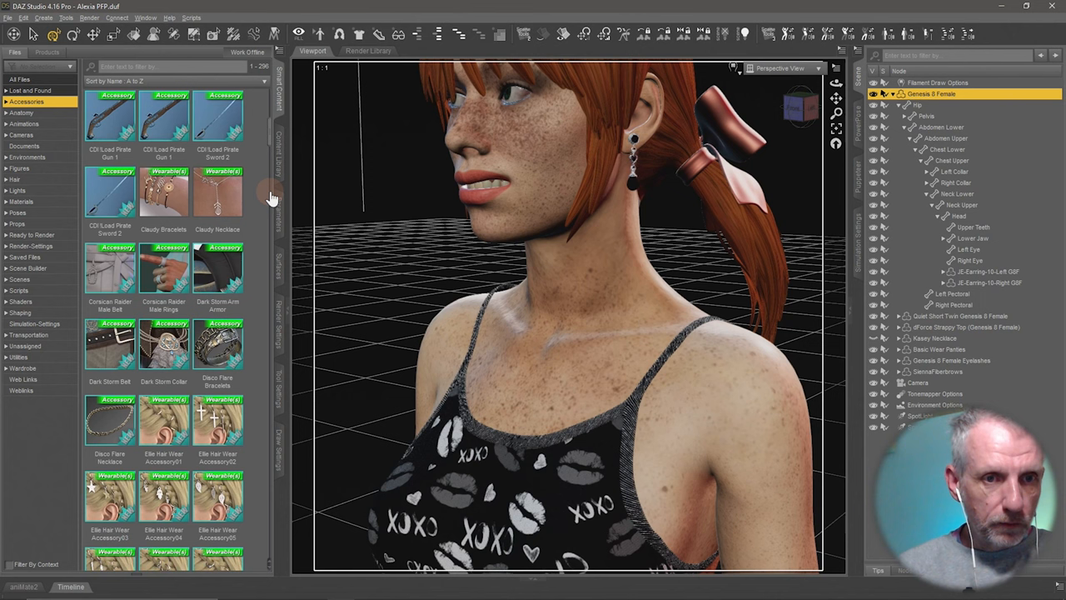
Step: Load the Claudy Necklace onto Alexia and switch the viewport to Camera view
double_click(217, 194)
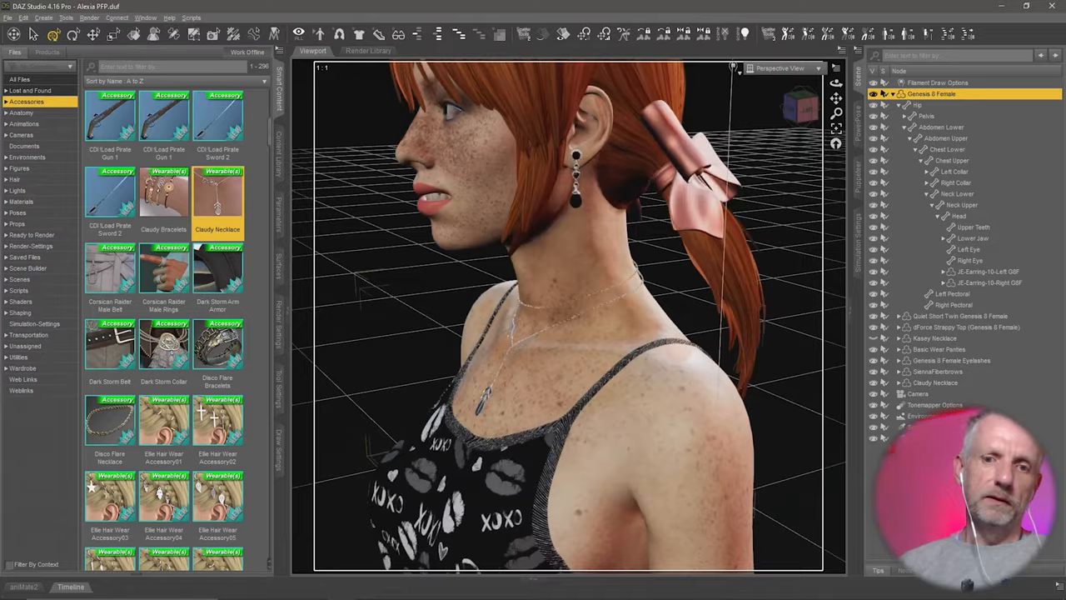
click(781, 67)
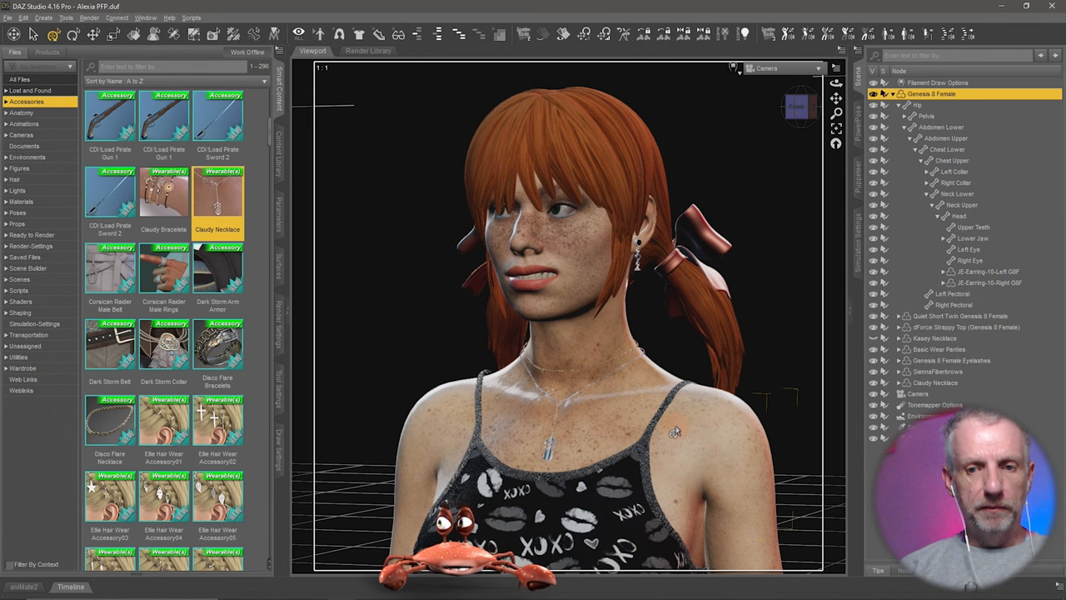
Step: Start Save As Scene for Alexia PFP.duf in the DAZ Scenes folder
click(14, 17)
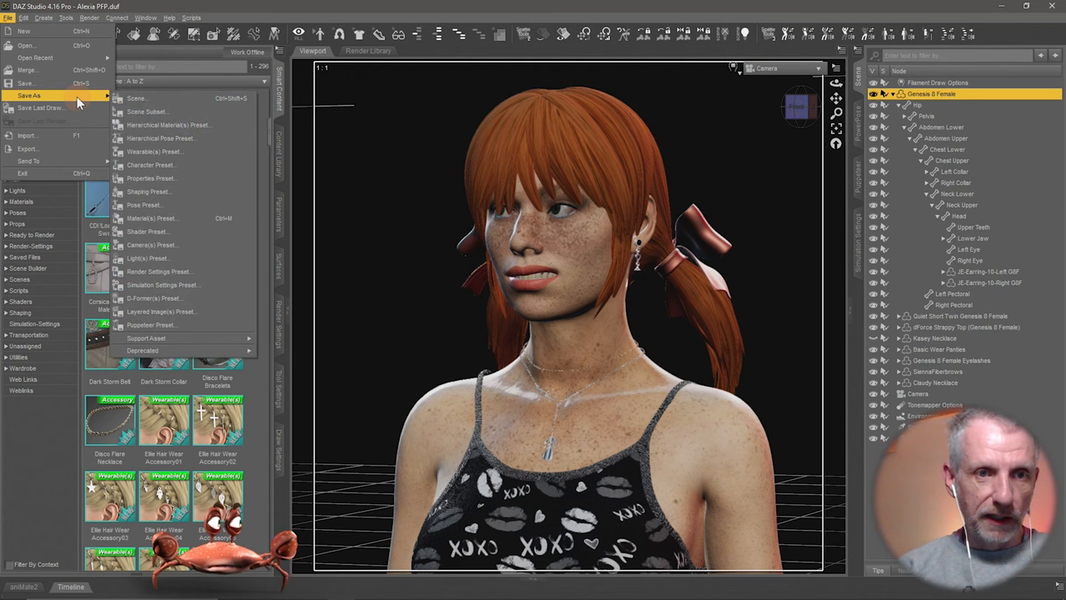
click(30, 95)
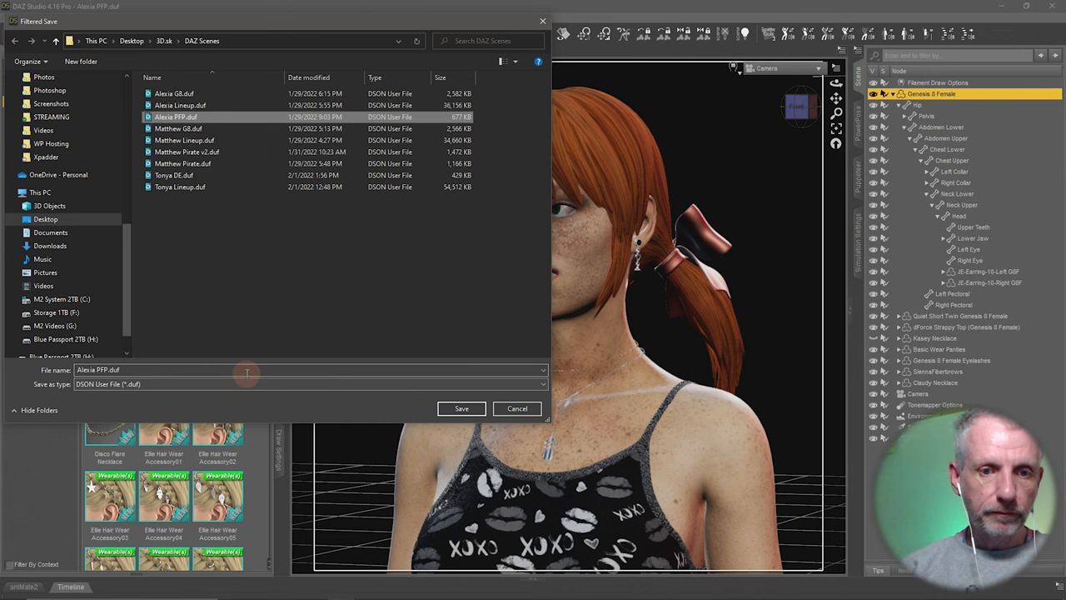